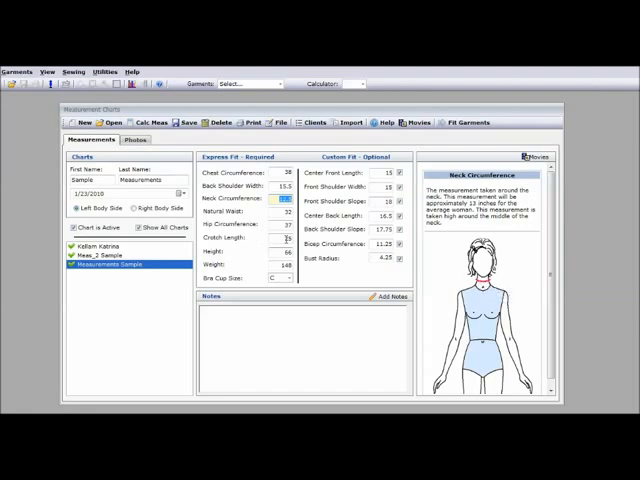
Open the tutorial movies list with Neck Circumference selected.
click(283, 235)
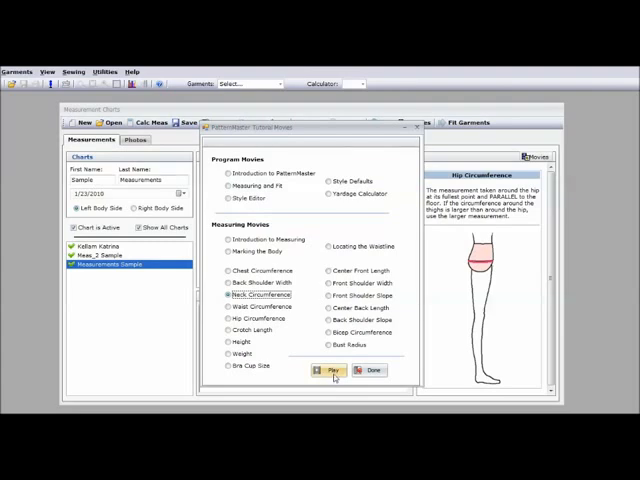
Play the Neck Circumference tutorial movie, then close the player and movie list.
click(327, 370)
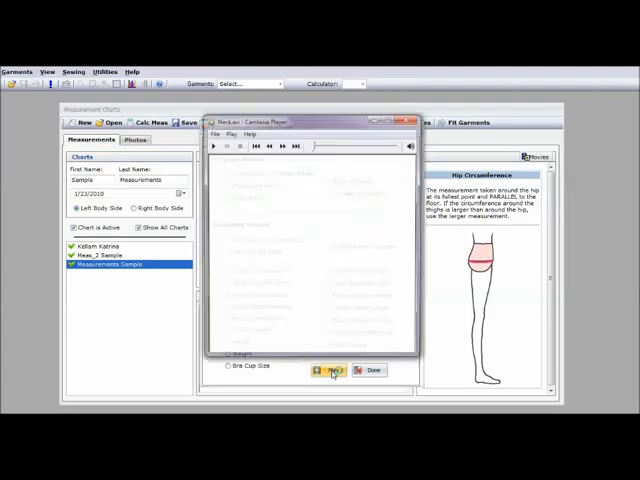
click(224, 145)
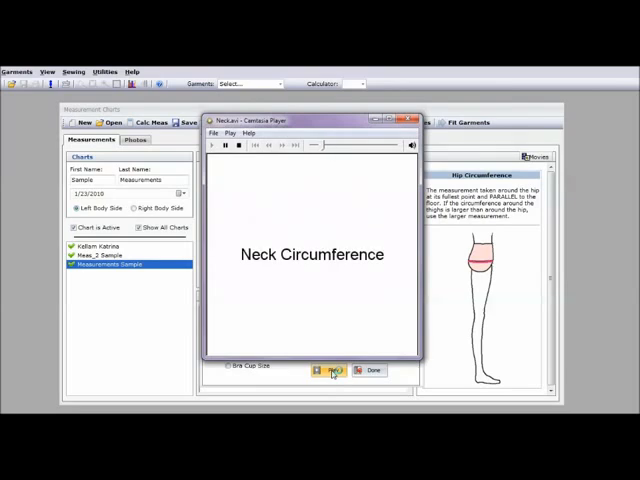
click(330, 370)
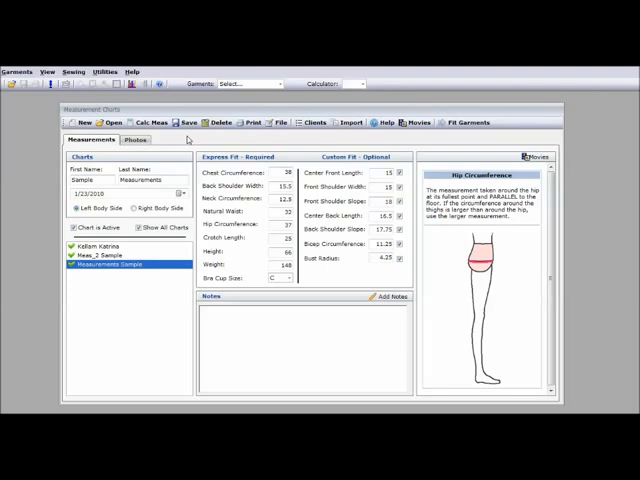
mouse_move(207, 145)
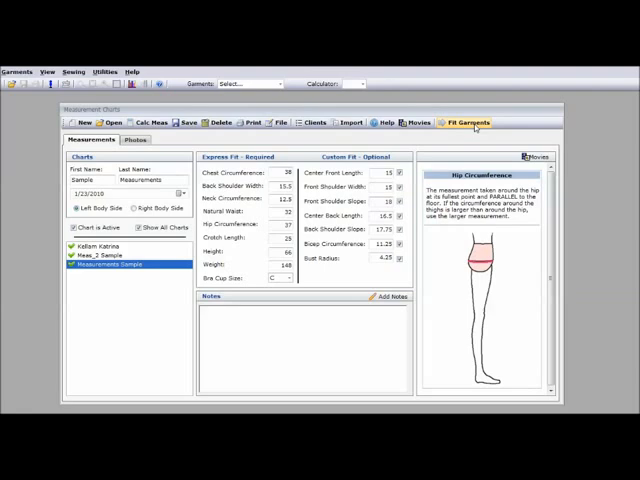
mouse_move(438, 148)
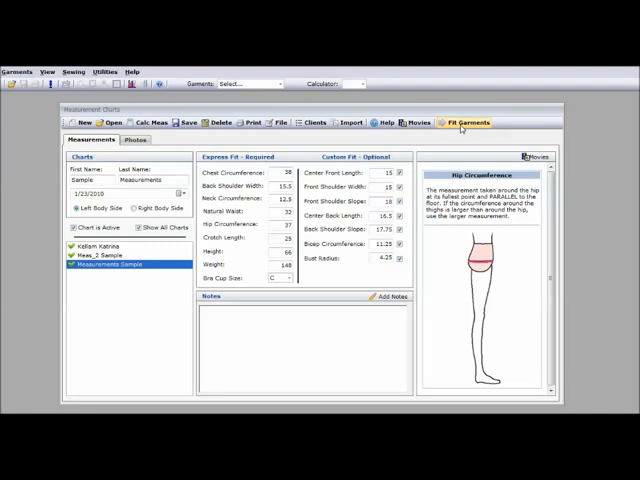
Open the Fitting Garments window drafted from Sample Measurements.
click(463, 122)
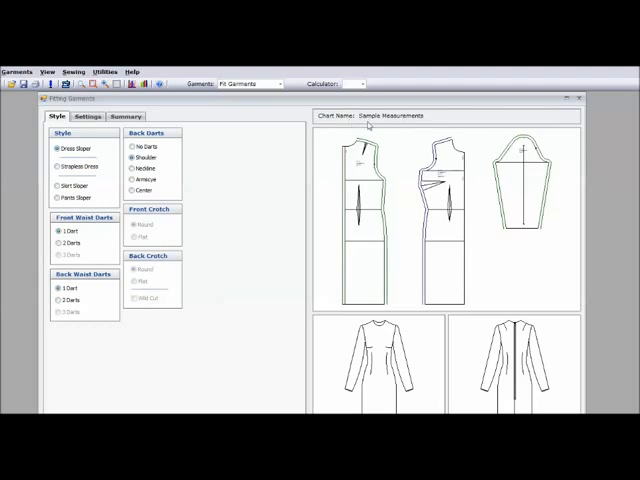
mouse_move(395, 122)
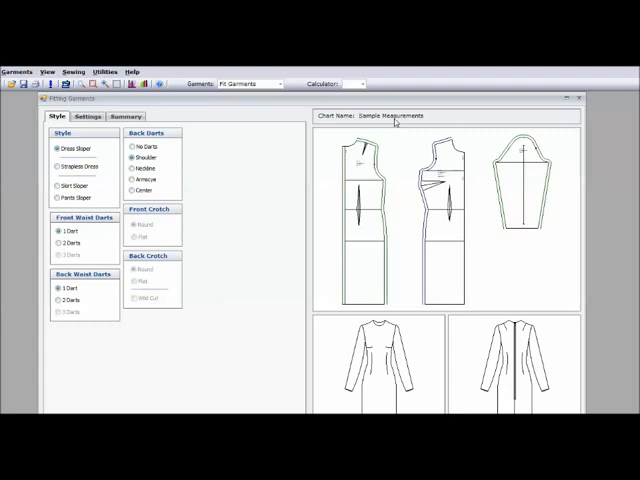
mouse_move(393, 120)
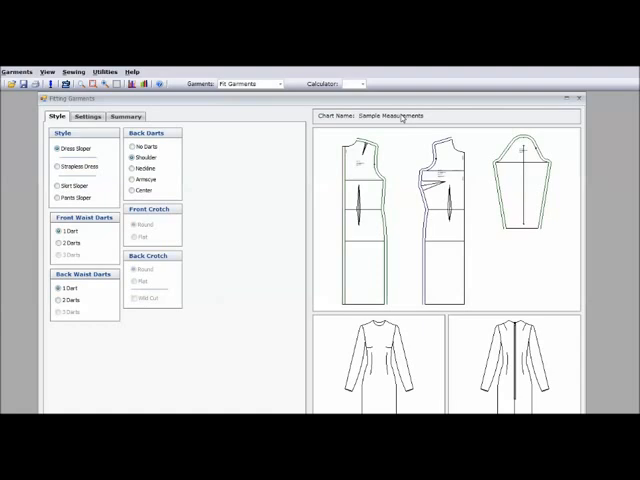
mouse_move(380, 210)
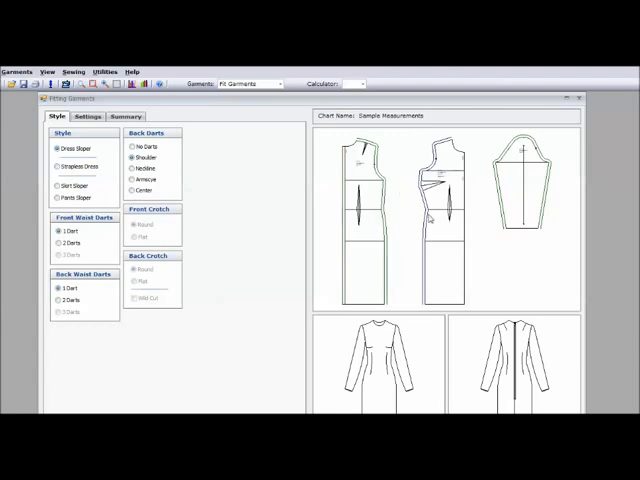
mouse_move(524, 193)
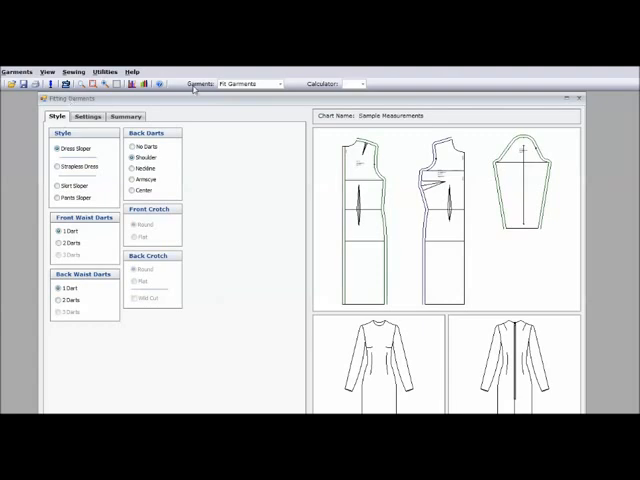
mouse_move(255, 85)
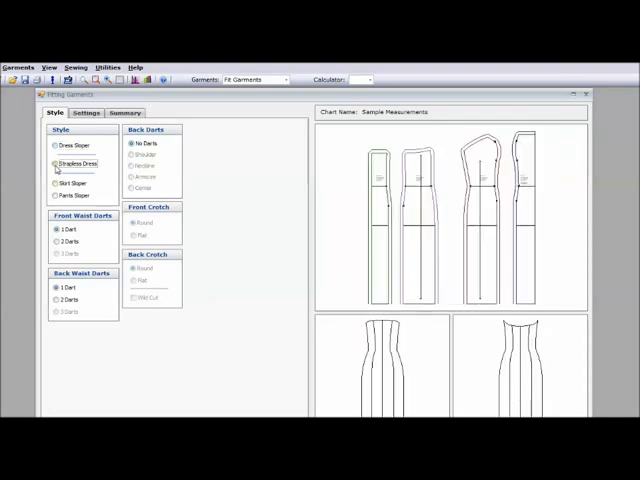
Preview strapless dress, skirt and pants slopers, then settle on the Dress Sloper.
click(56, 163)
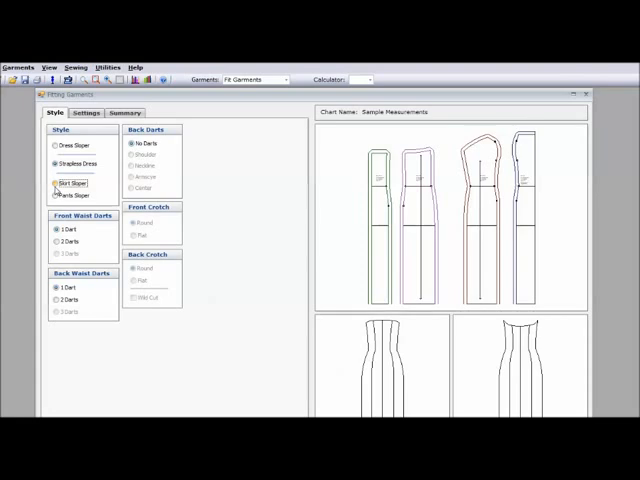
click(56, 183)
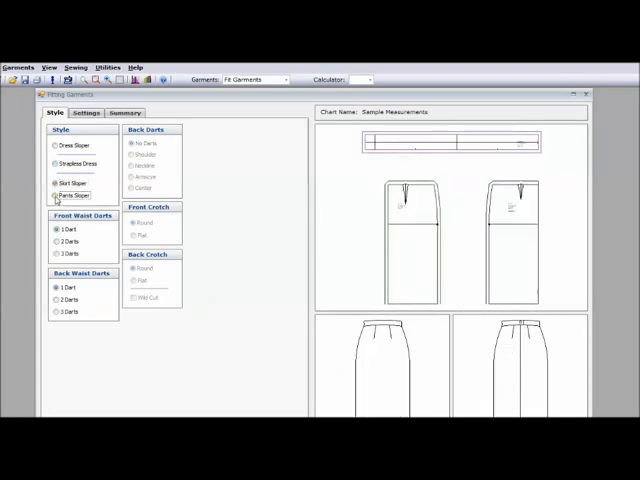
click(56, 195)
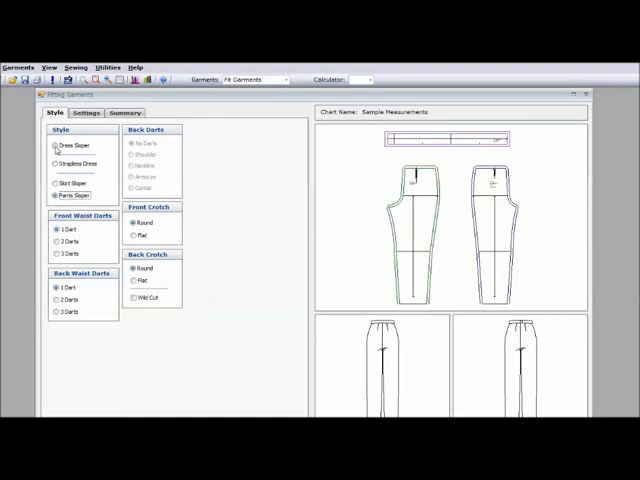
click(57, 146)
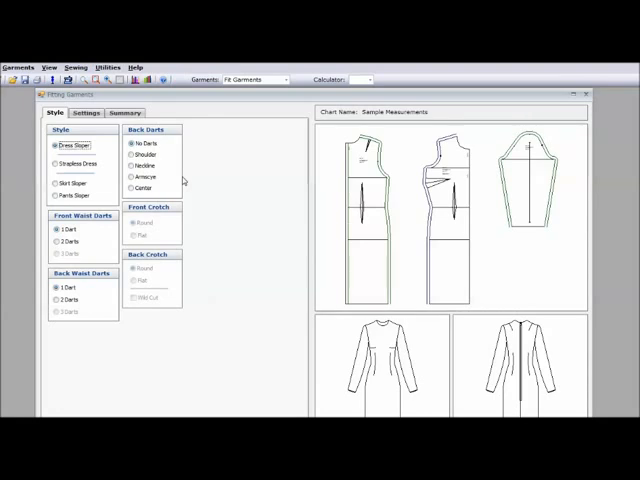
click(57, 198)
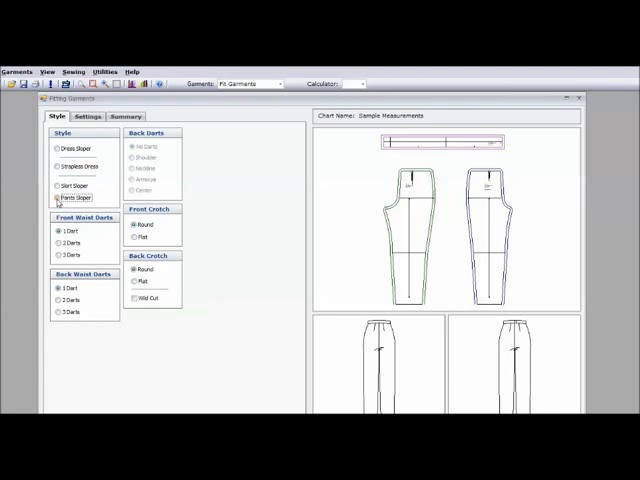
click(57, 148)
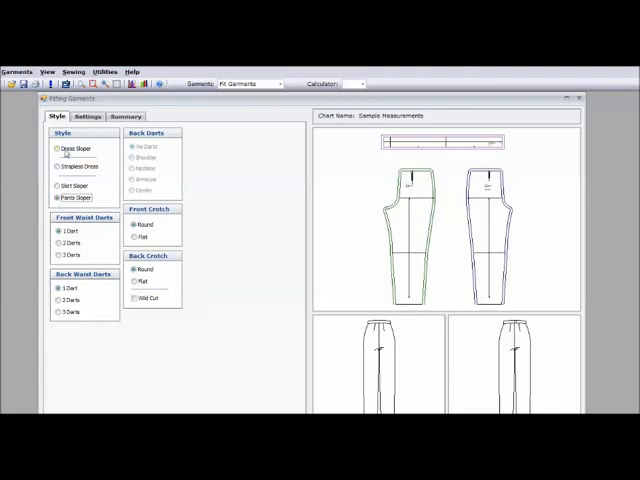
click(57, 148)
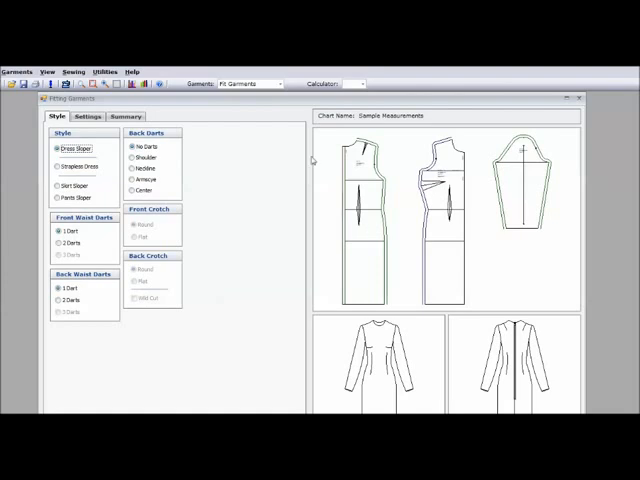
mouse_move(278, 83)
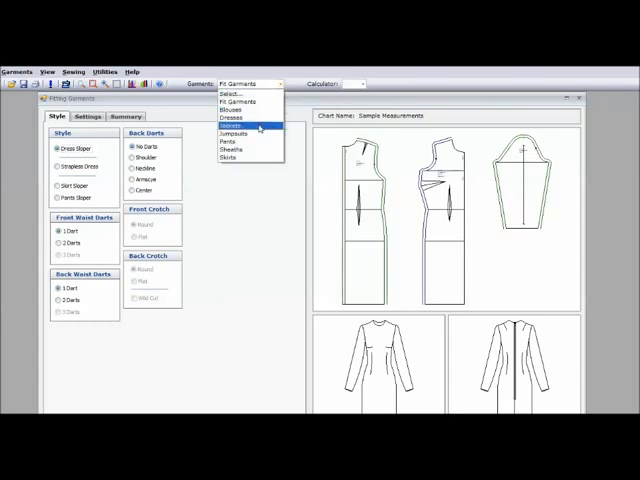
Switch the garment type to Jackets.
click(230, 125)
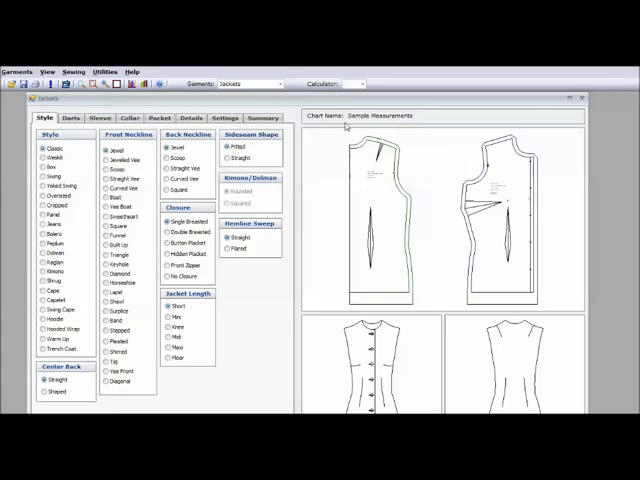
mouse_move(370, 180)
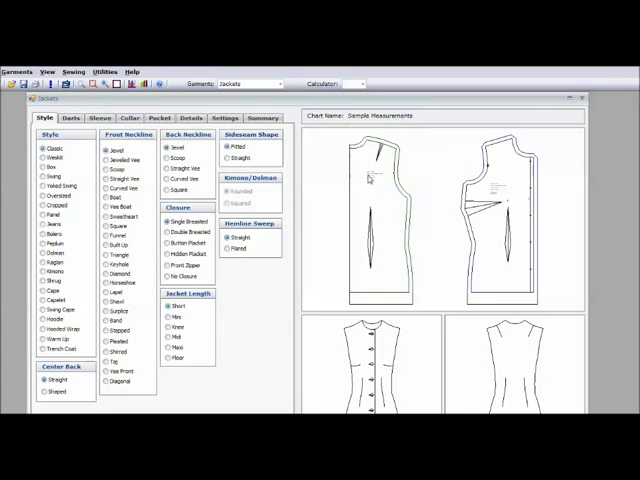
mouse_move(373, 208)
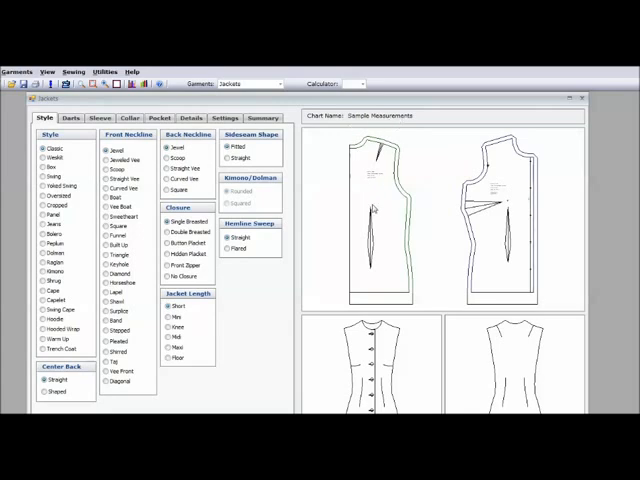
mouse_move(494, 245)
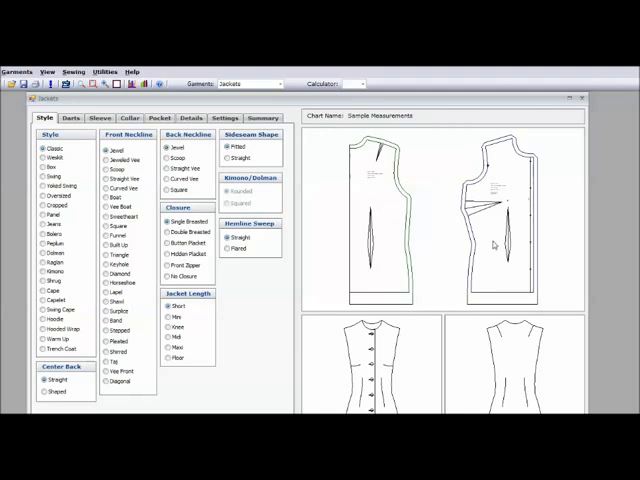
mouse_move(422, 318)
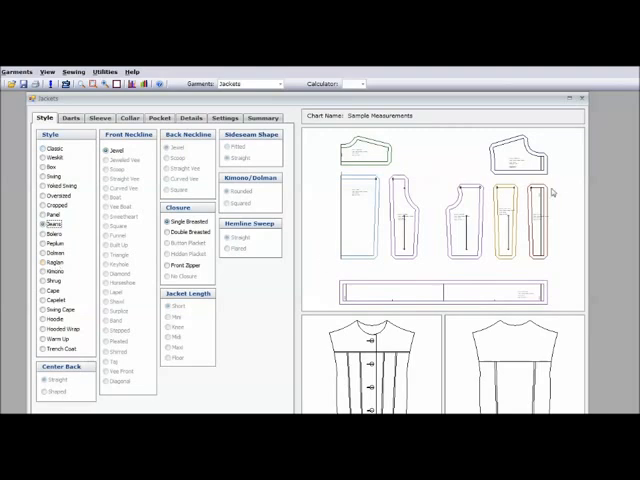
mouse_move(395, 343)
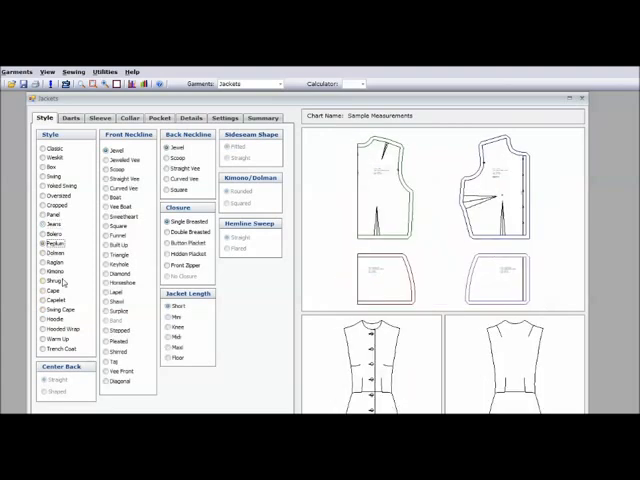
mouse_move(533, 284)
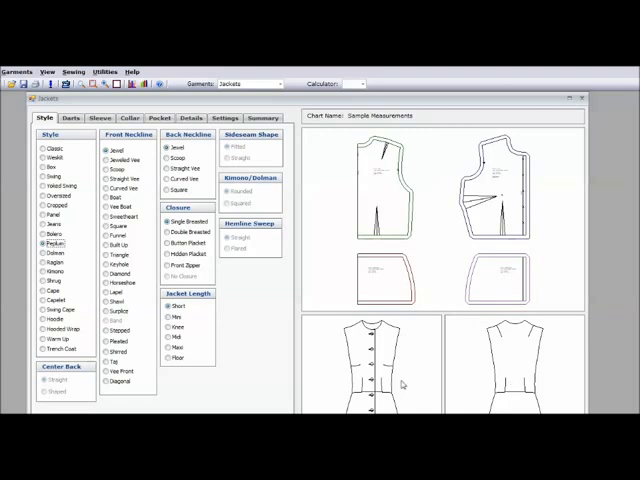
mouse_move(519, 376)
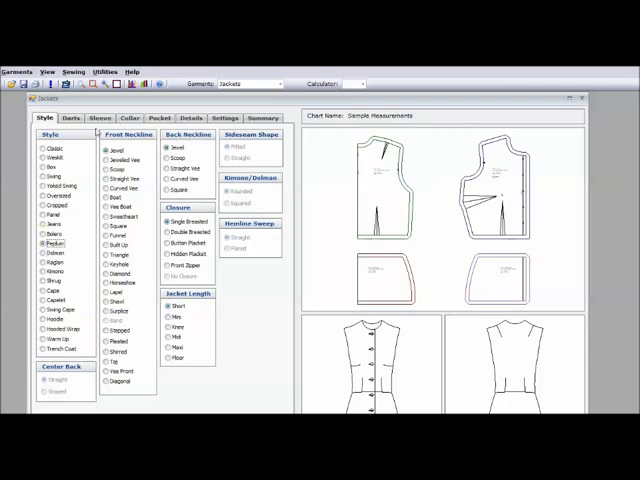
Show the sleeve choices for the peplum jacket.
click(99, 116)
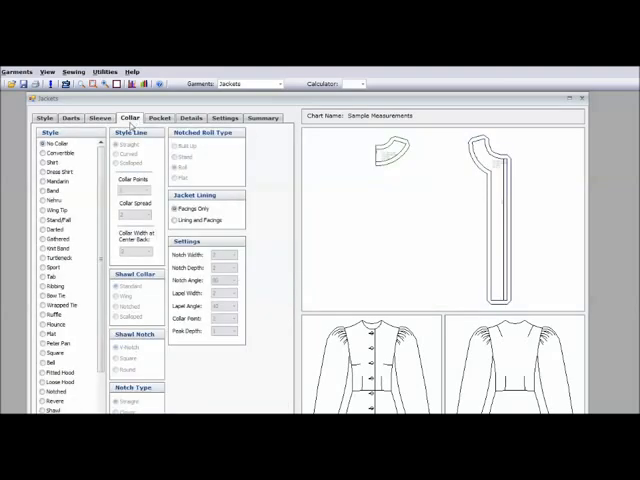
Choose a Mandarin collar after trying Dress Shirt, then preview Patch and Chevron pockets.
click(42, 172)
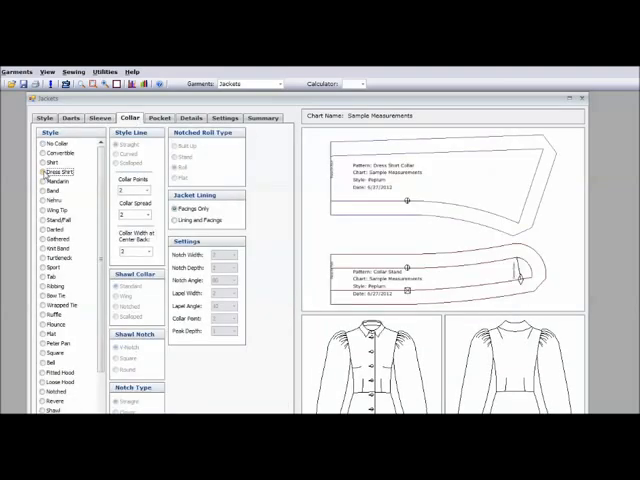
click(40, 181)
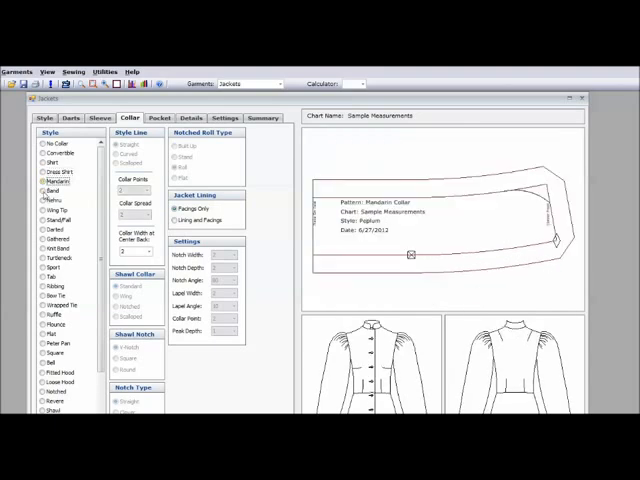
click(41, 190)
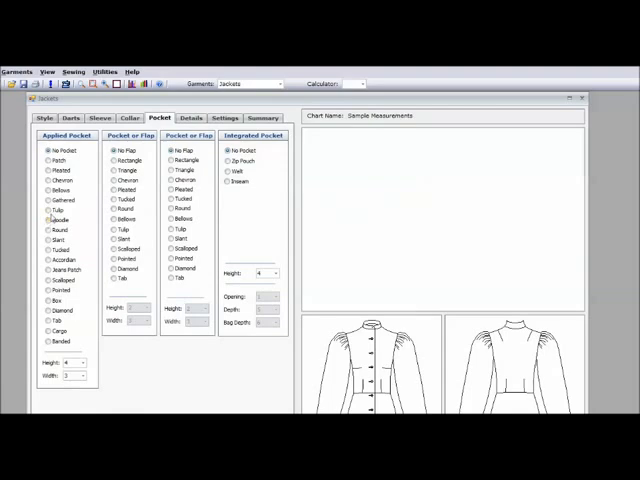
click(47, 161)
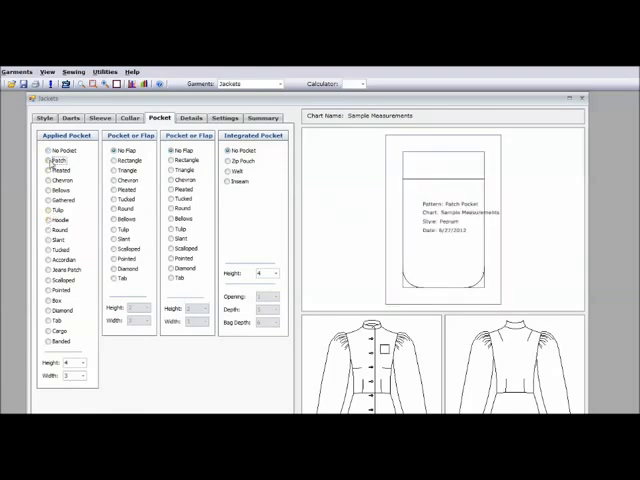
click(48, 181)
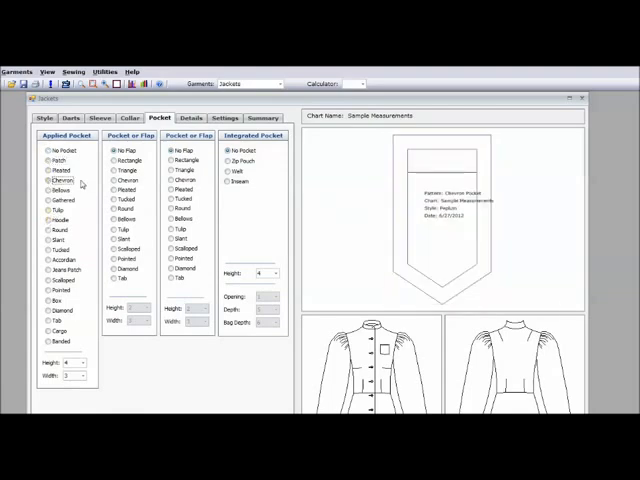